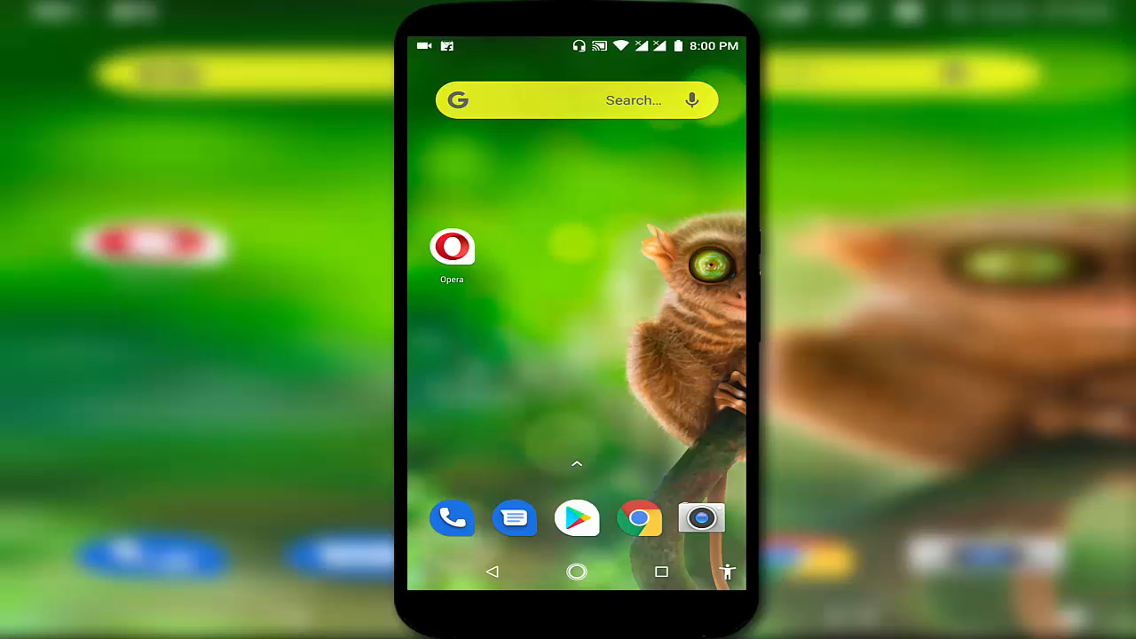
- Open the Play Store listing for Opera Browser: Fast and Secure
click(452, 246)
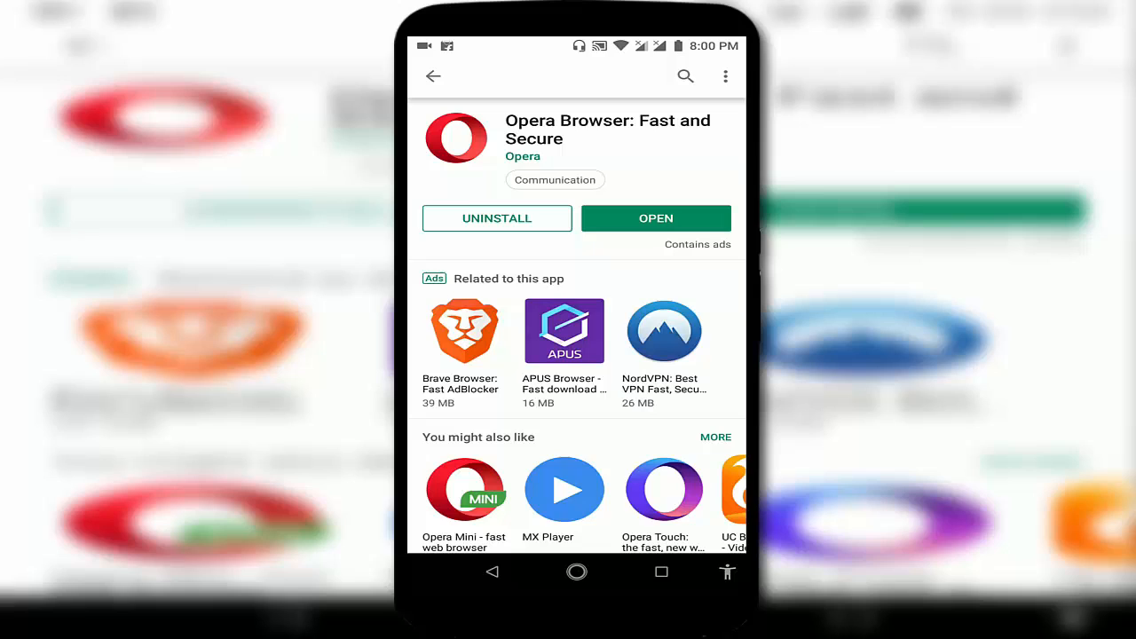
- Launch Opera Browser from its Play Store listing
scroll(down, 3)
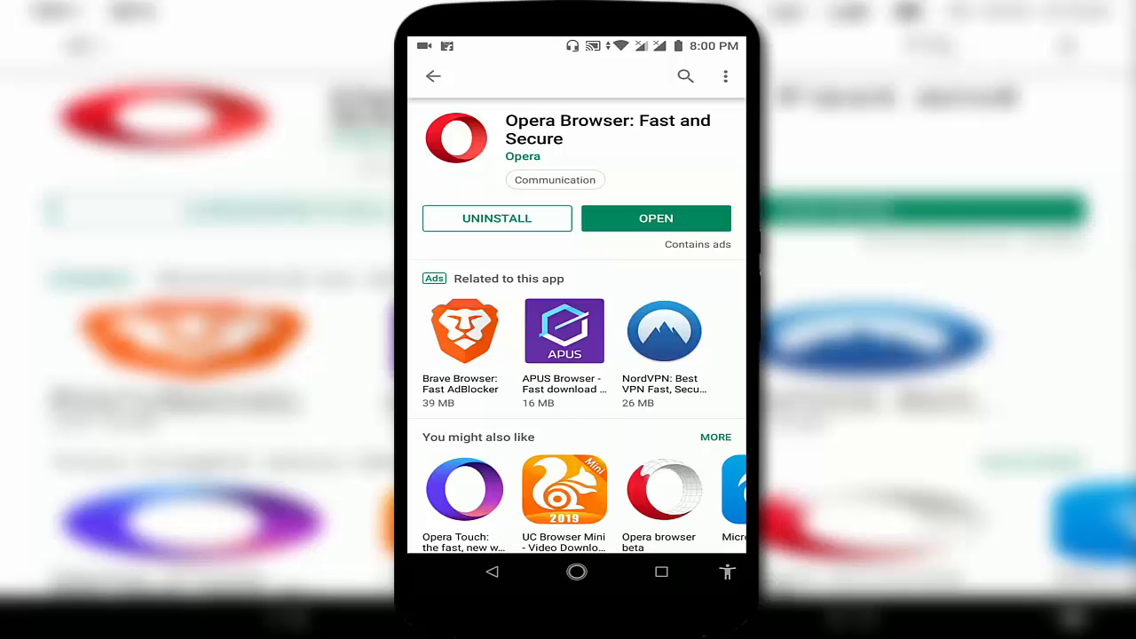
click(655, 219)
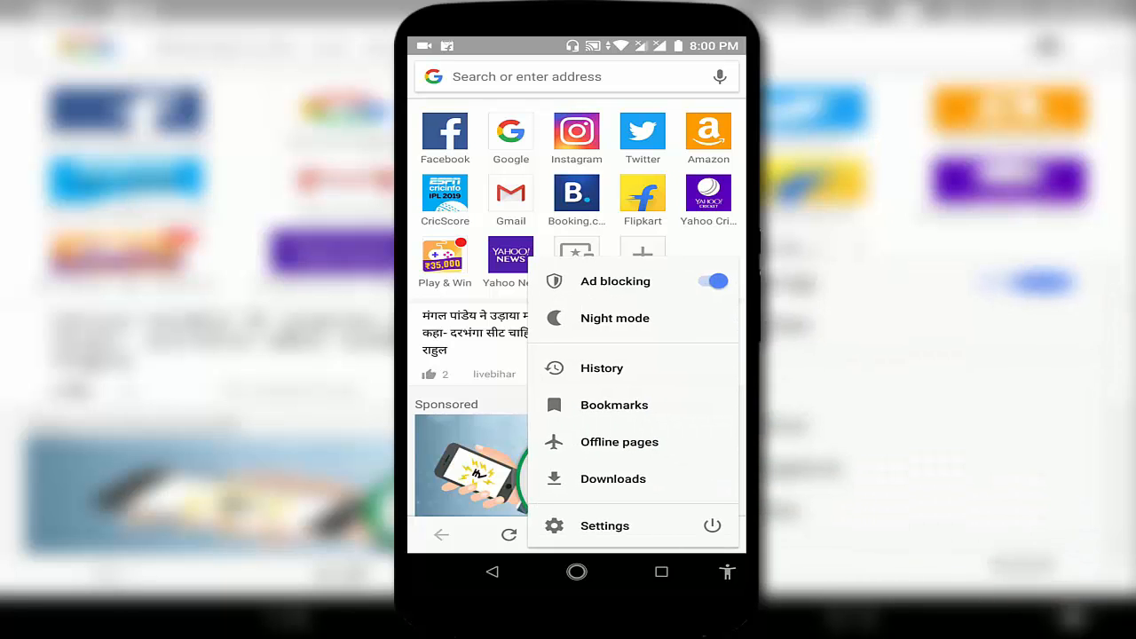
- Enable VPN in Opera settings and show Optimal, America, Asia and Europe locations
click(604, 525)
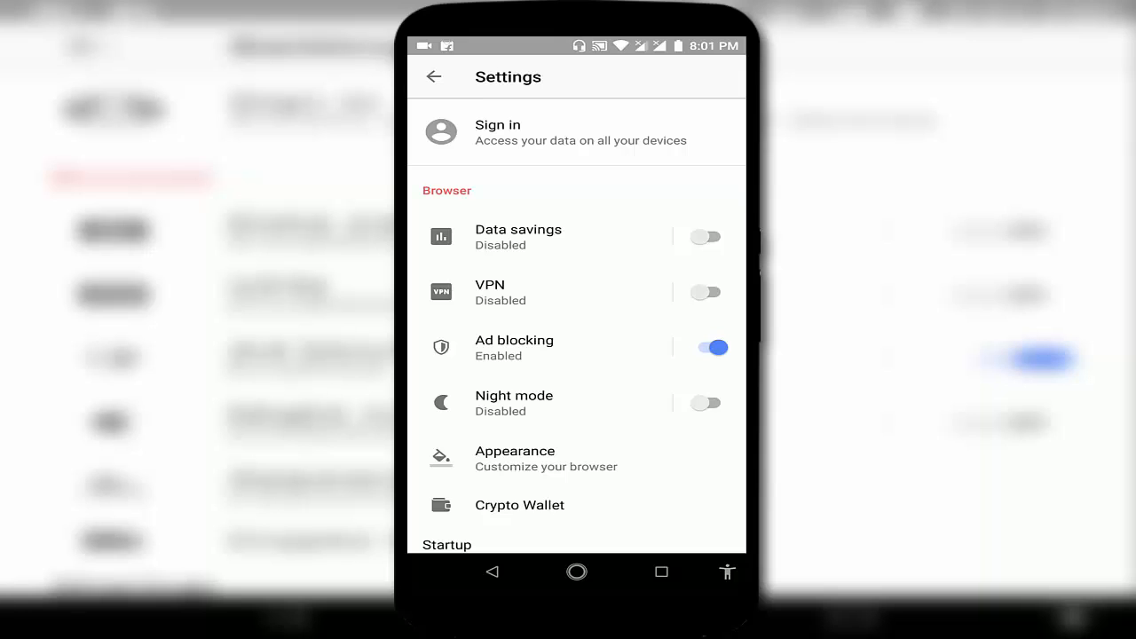
click(489, 292)
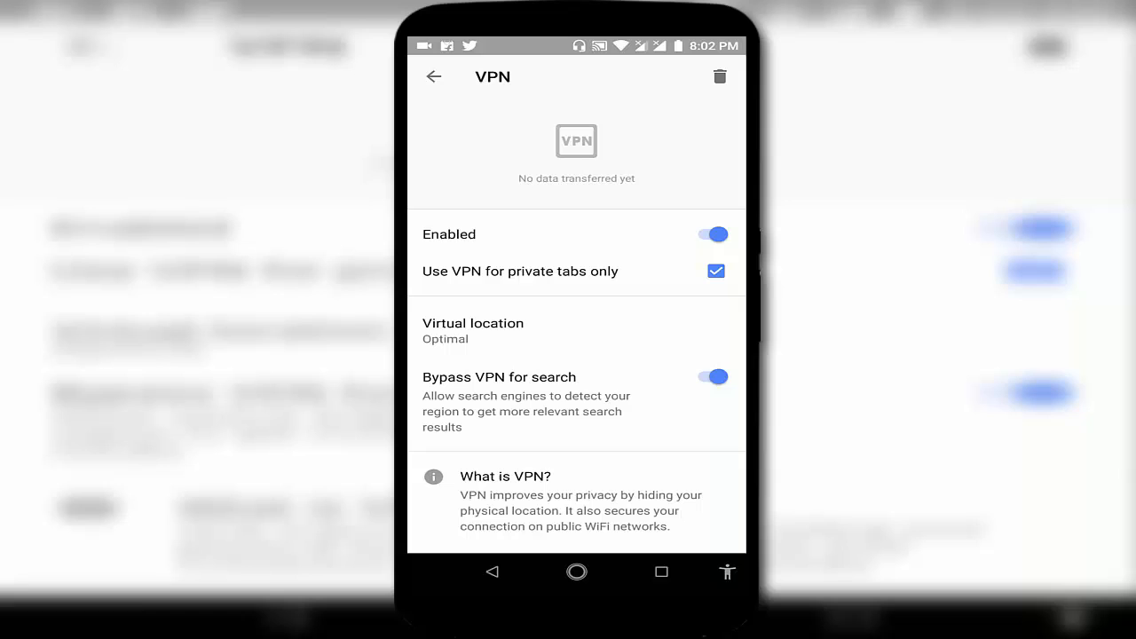
click(473, 330)
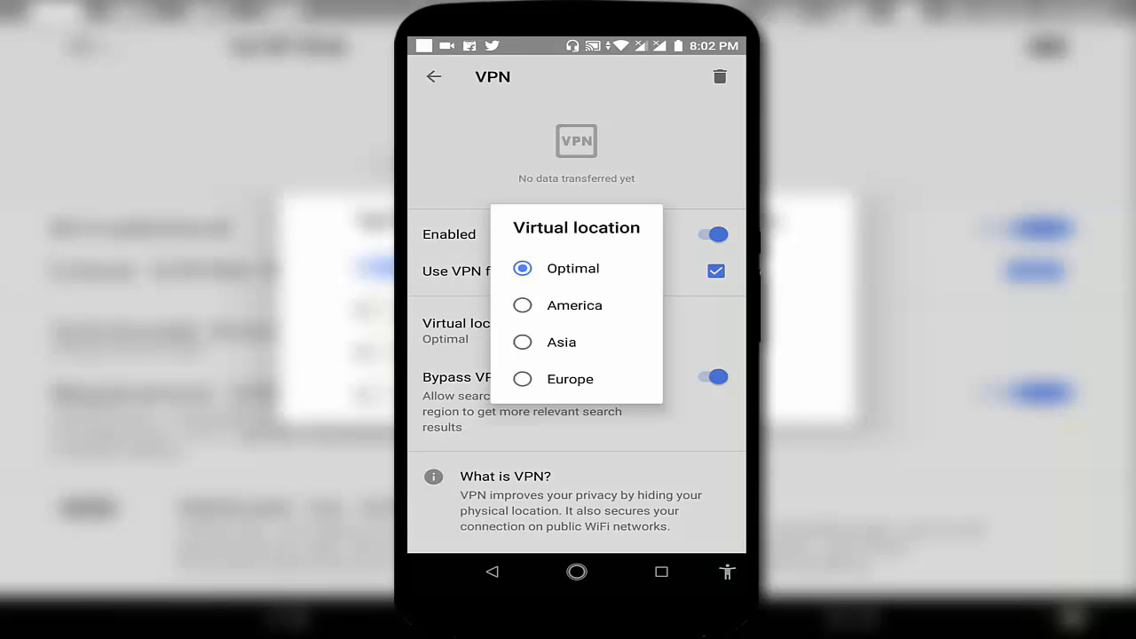